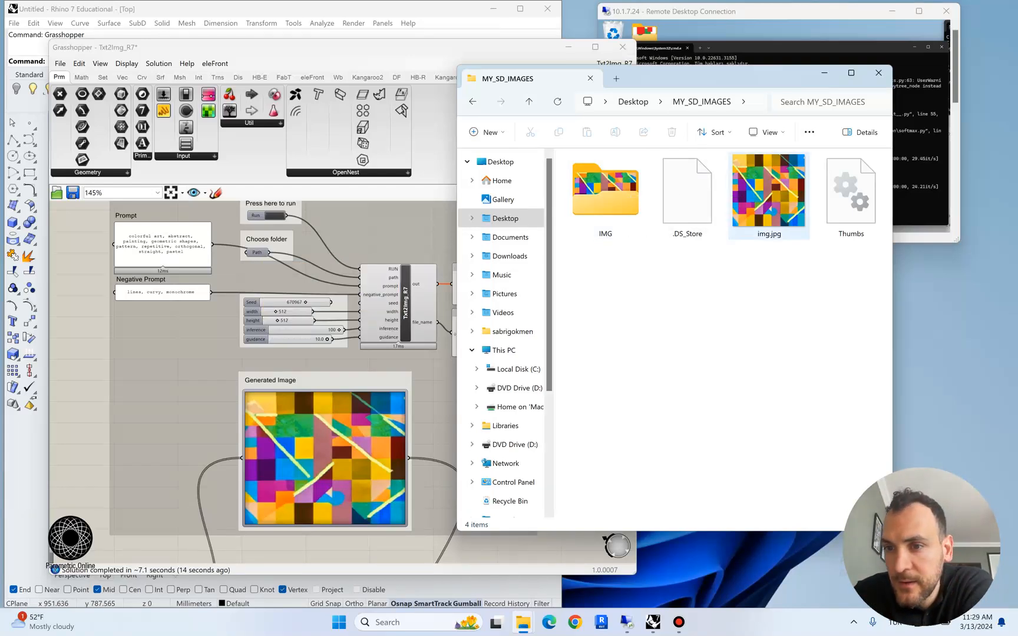
Browse into the IMG folder and check a saved image's prompt-based file name
{"action": "left_click", "coordinate": [604, 189]}
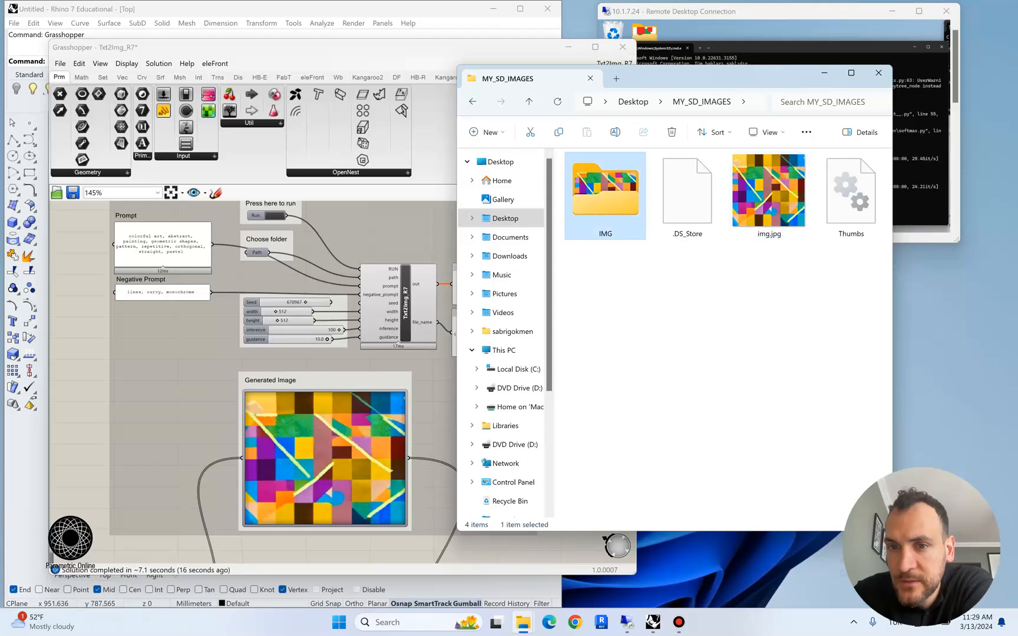
{"action": "double_click", "coordinate": [603, 190]}
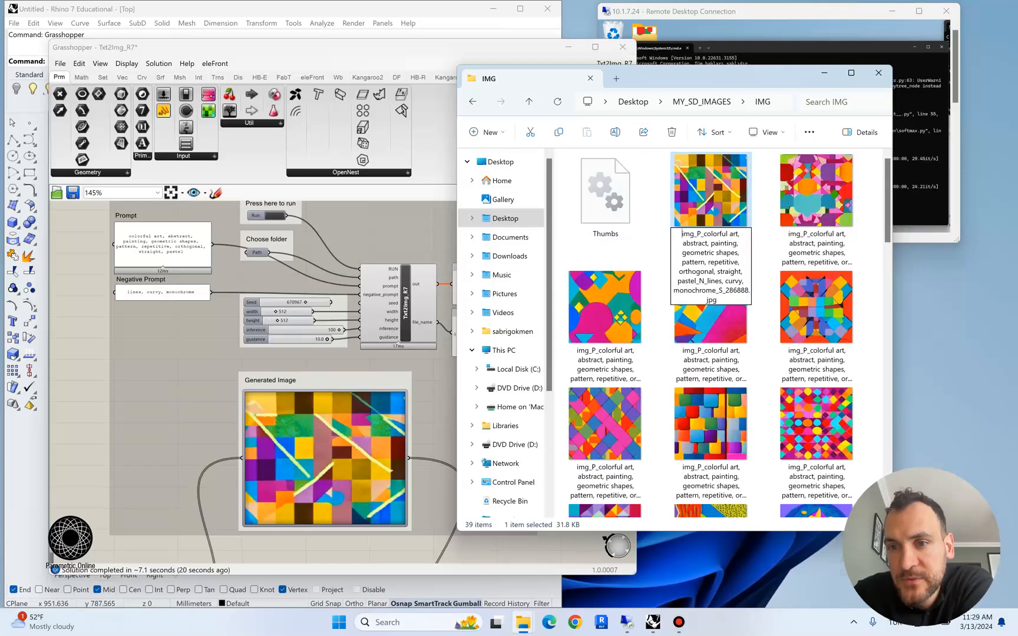
{"action": "left_click", "coordinate": [709, 262]}
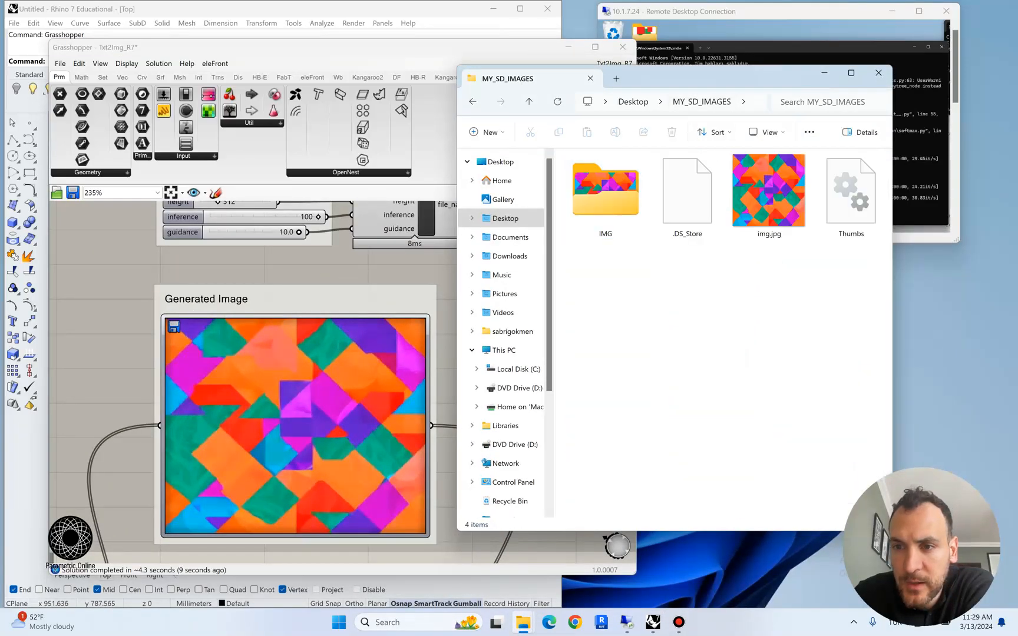
Verify the IMG folder now lists 40 images and close the Explorer window
{"action": "double_click", "coordinate": [603, 188]}
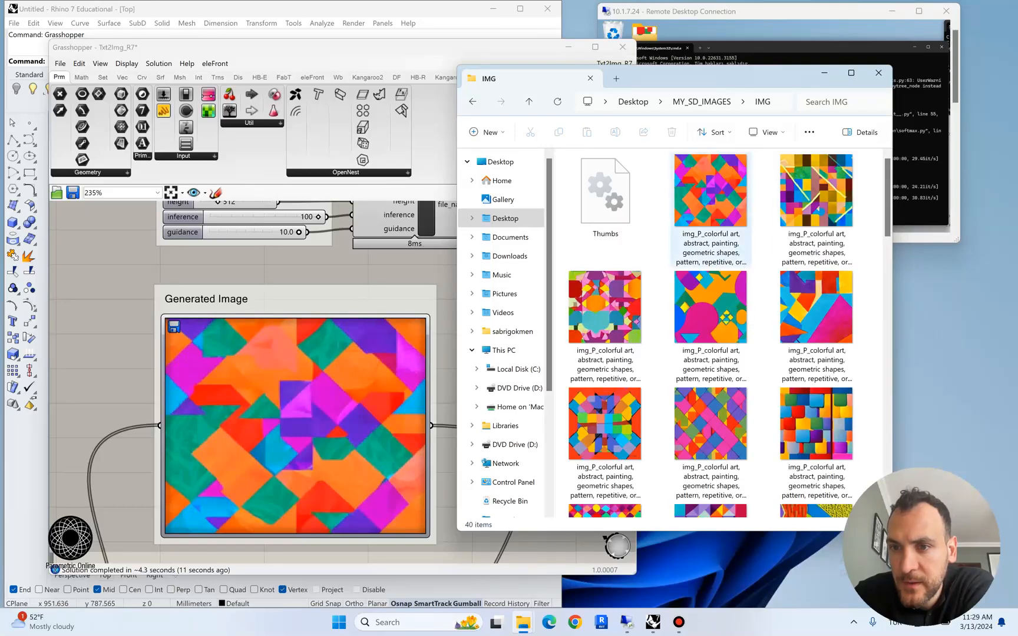
{"action": "left_click", "coordinate": [709, 190]}
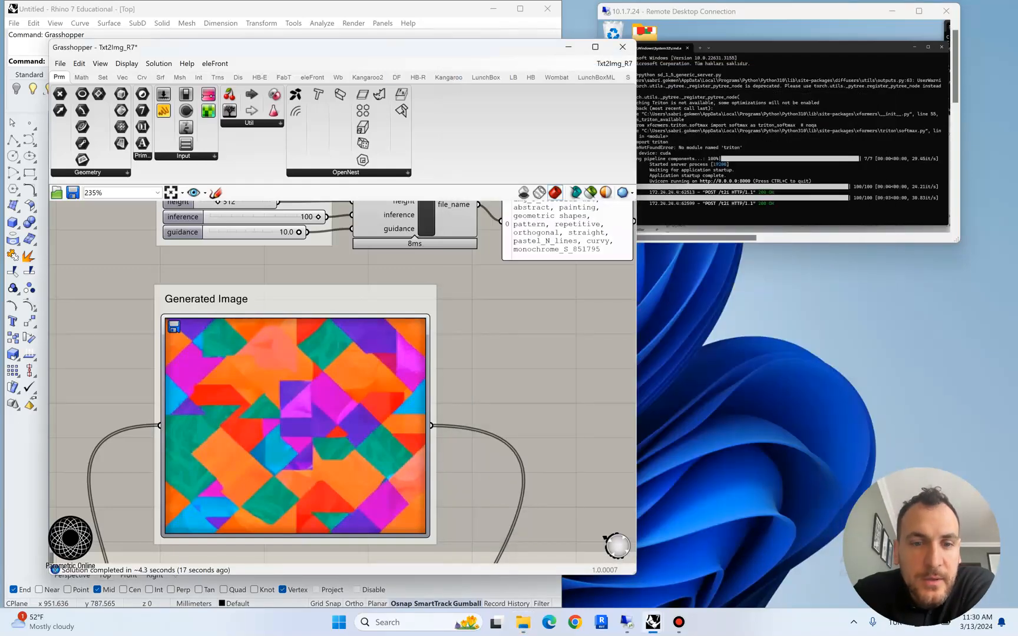
Zoom the canvas to the A/B division of 512 by 64 with its sliders
{"action": "scroll", "scroll_direction": "down", "scroll_amount": 3}
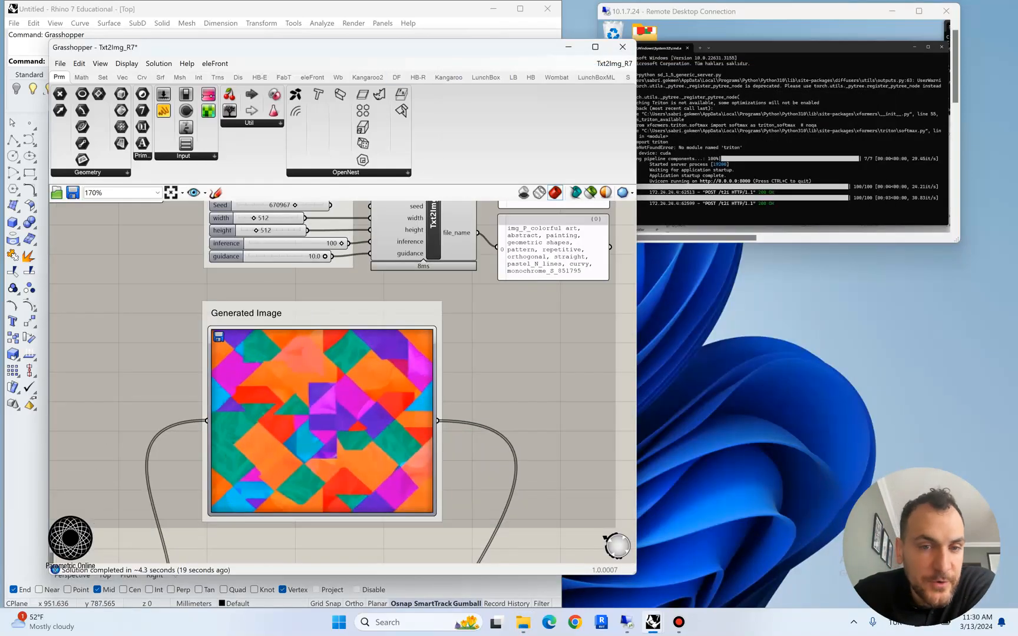
{"action": "scroll", "scroll_direction": "down", "scroll_amount": 3}
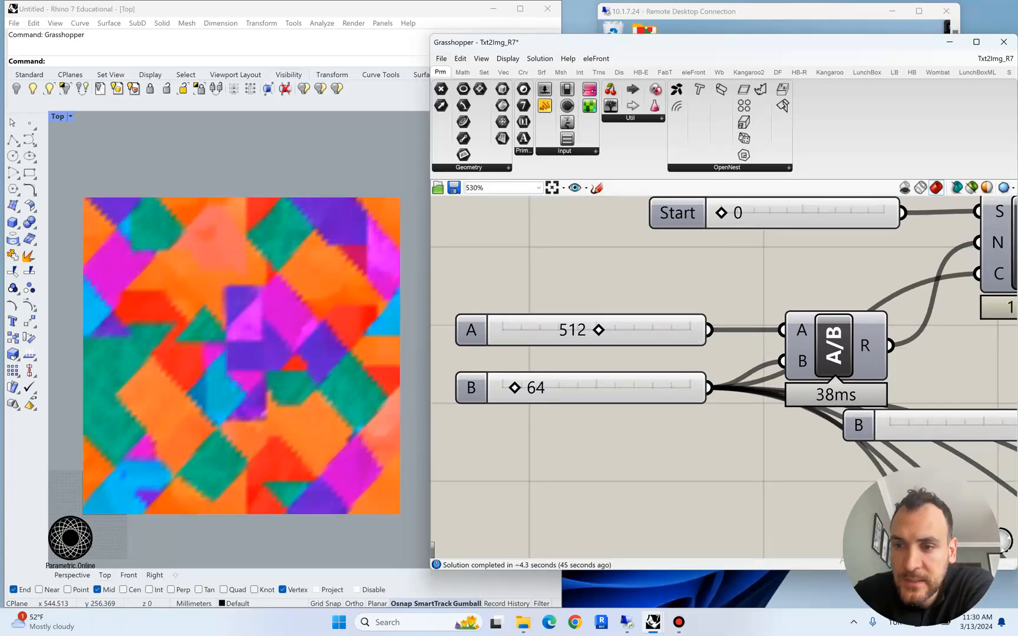
Zoom out to show the Series, Pt, Quad and ConMesh chain with the point grid in Rhino
{"action": "scroll", "scroll_direction": "down", "scroll_amount": 3}
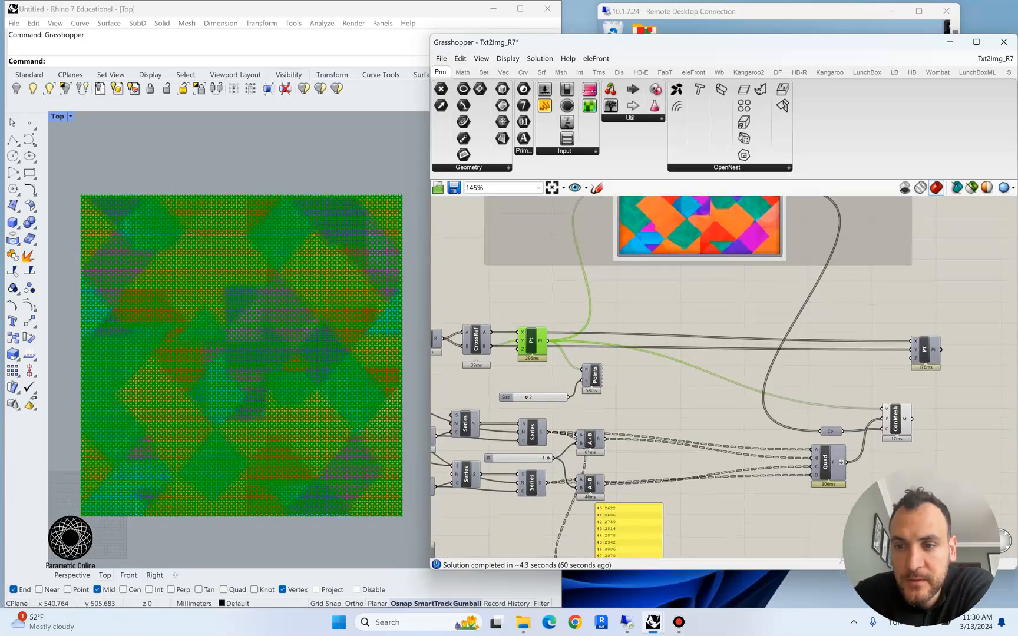
Show the Generated Image parameter's context menu with its filtering choices
{"action": "right_click", "coordinate": [675, 318]}
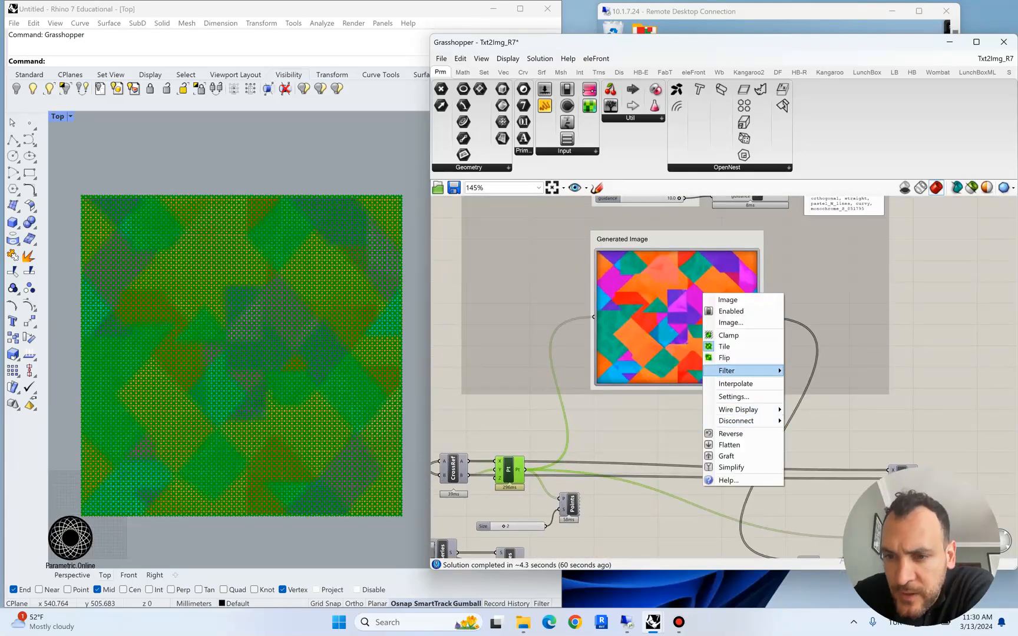
{"action": "mouse_move", "coordinate": [733, 397]}
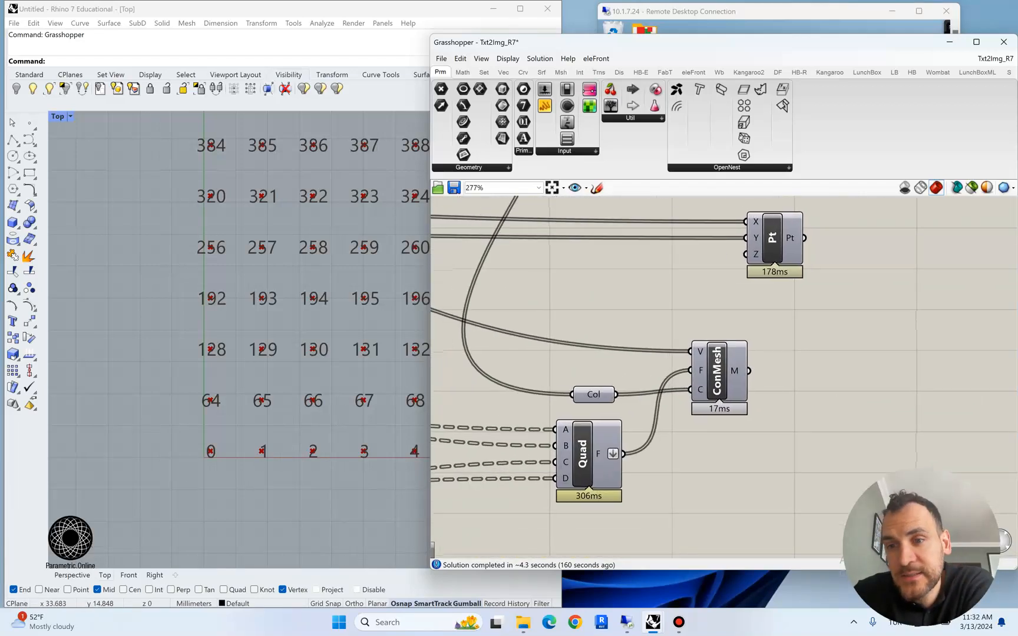
Deselect on the canvas so Rhino shows the full-color pixelated mesh tile
{"action": "left_click", "coordinate": [719, 374]}
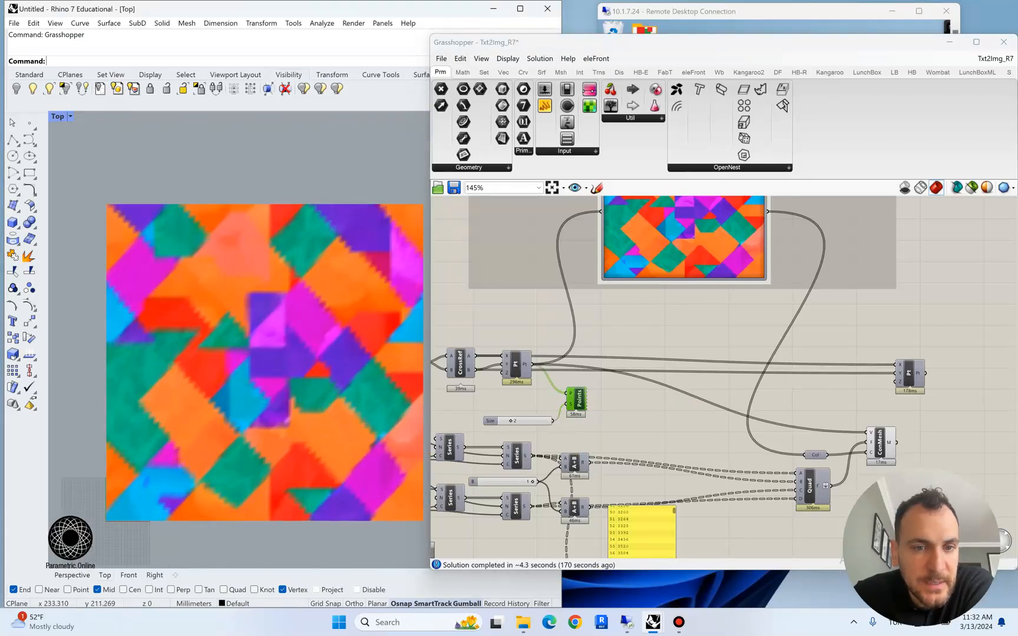
Bake the ConMesh colored tile into the Rhino document
{"action": "right_click", "coordinate": [830, 400]}
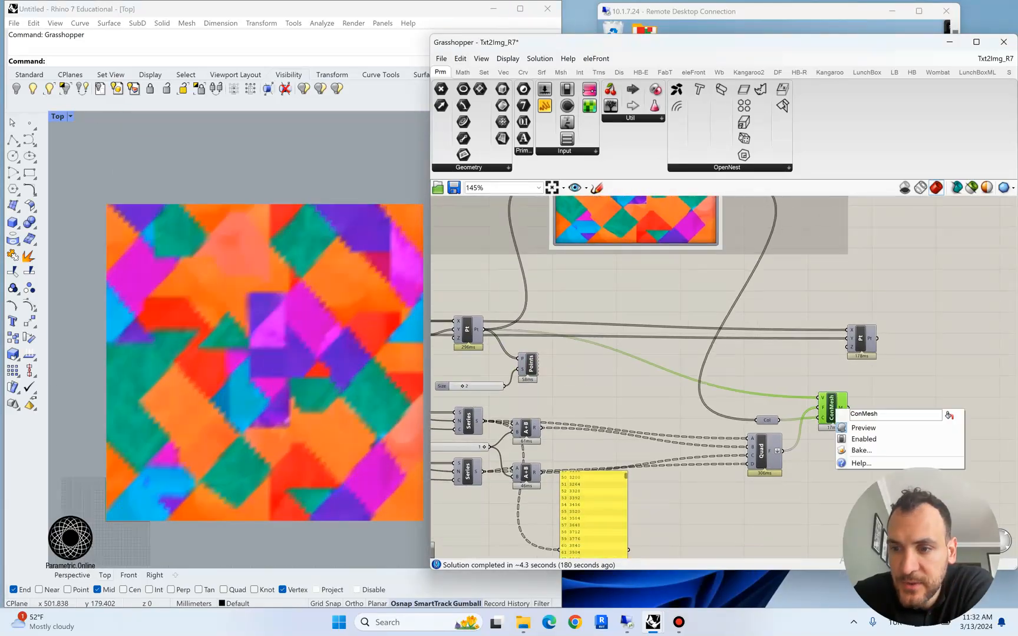
{"action": "left_click", "coordinate": [864, 428]}
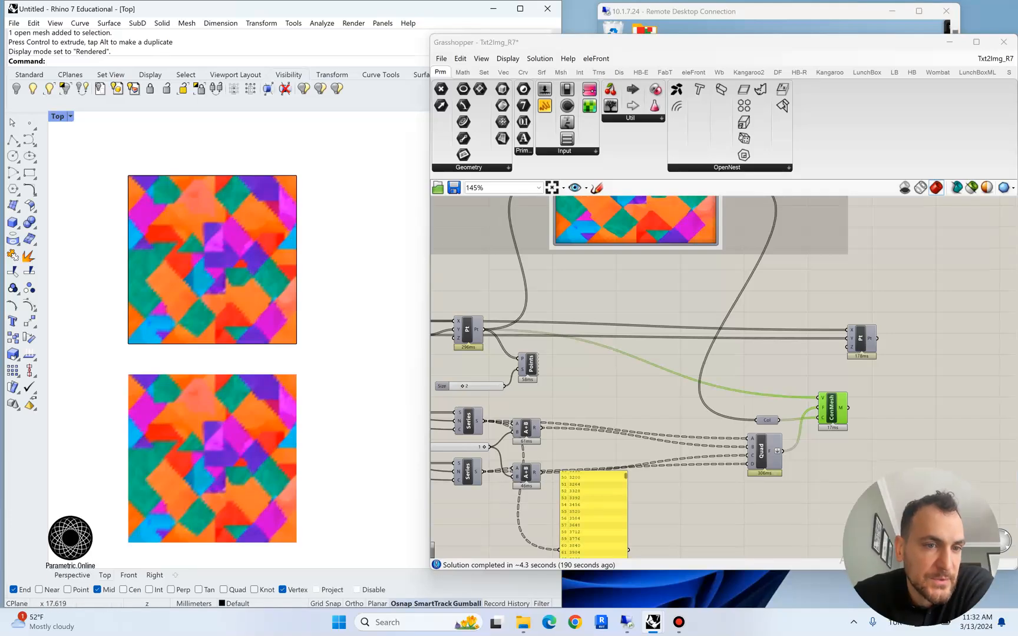
Navigate the canvas toward the Txt2Img and bake components for the next tile
{"action": "scroll", "scroll_direction": "down", "scroll_amount": 3}
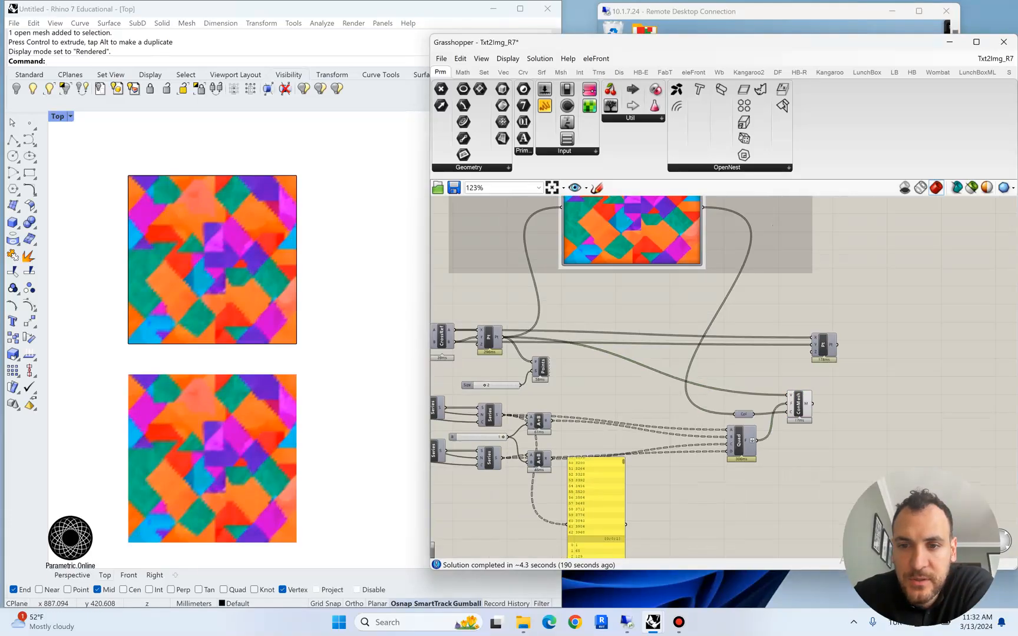
{"action": "scroll", "scroll_direction": "down", "scroll_amount": 3}
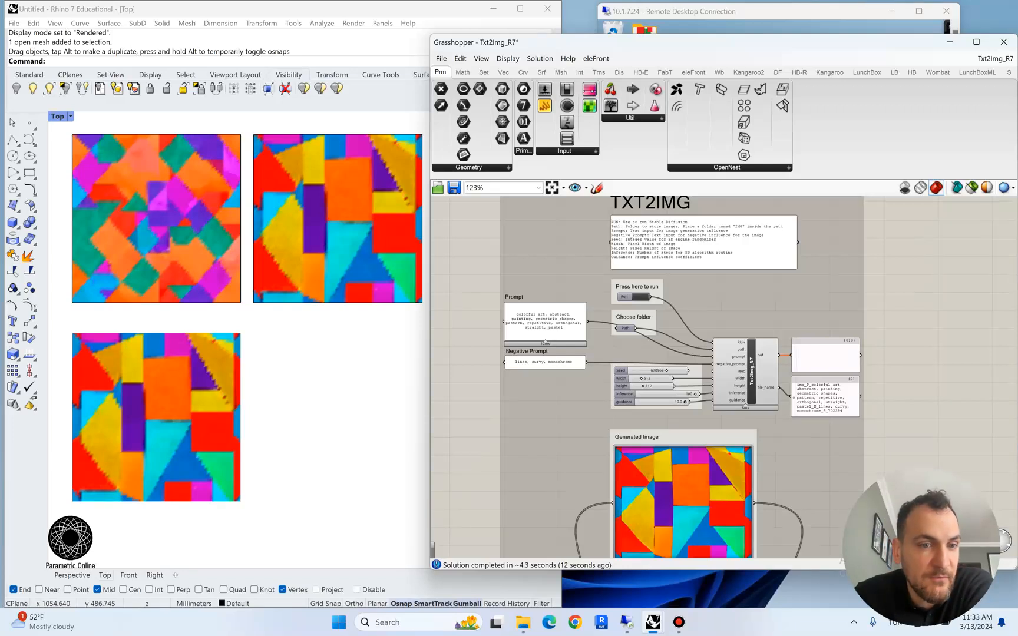
Rerun Txt2Img to generate a new pink-and-green circle image for baking
{"action": "left_click", "coordinate": [635, 296]}
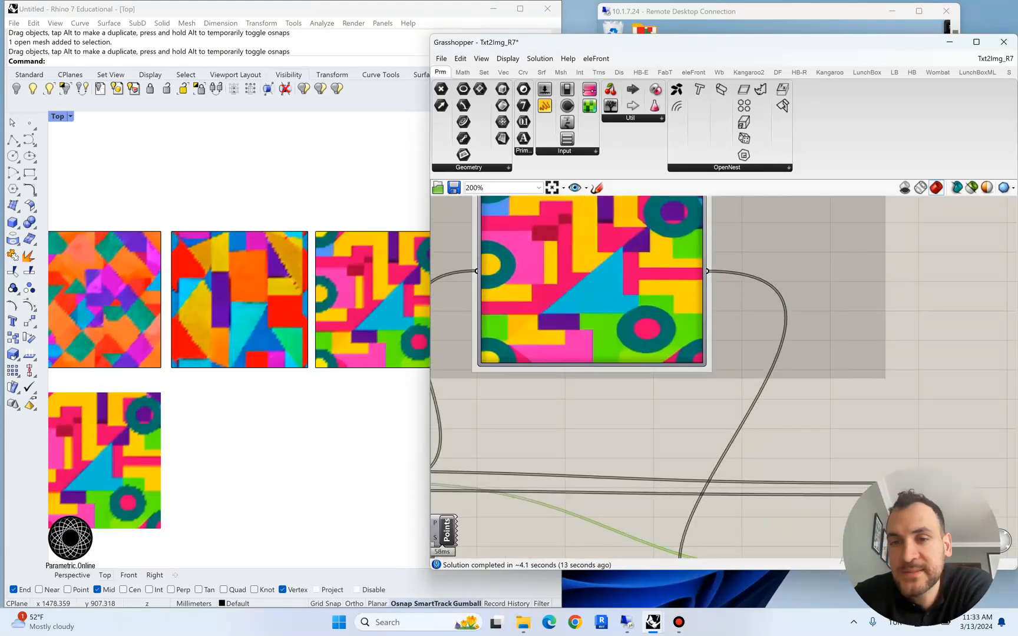
Browse the image parameter's Filter submenu, then pan back to the Txt2Img prompt settings
{"action": "right_click", "coordinate": [584, 292]}
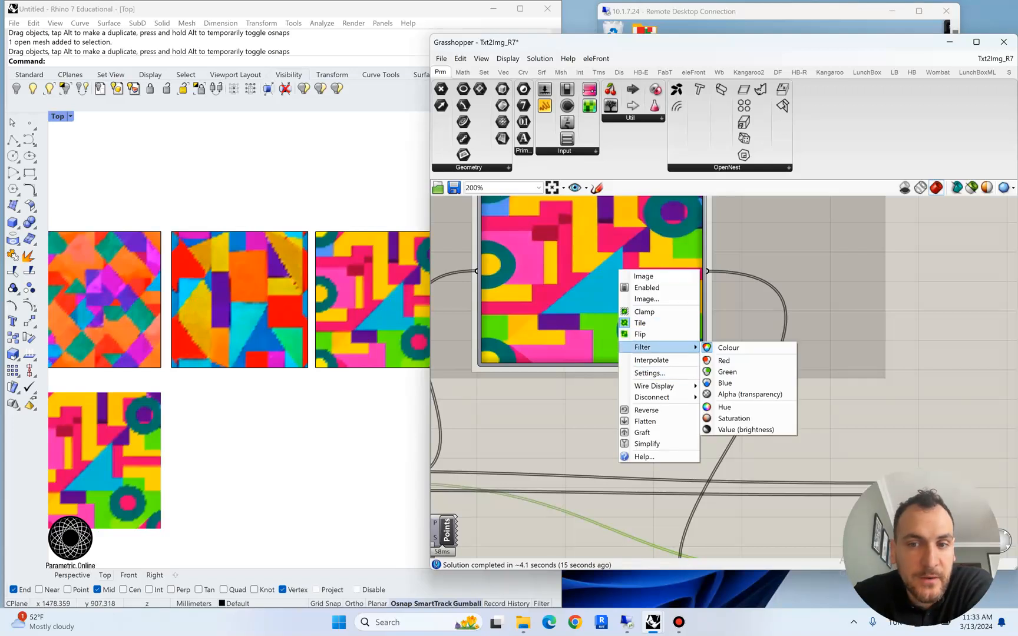
{"action": "mouse_move", "coordinate": [723, 360]}
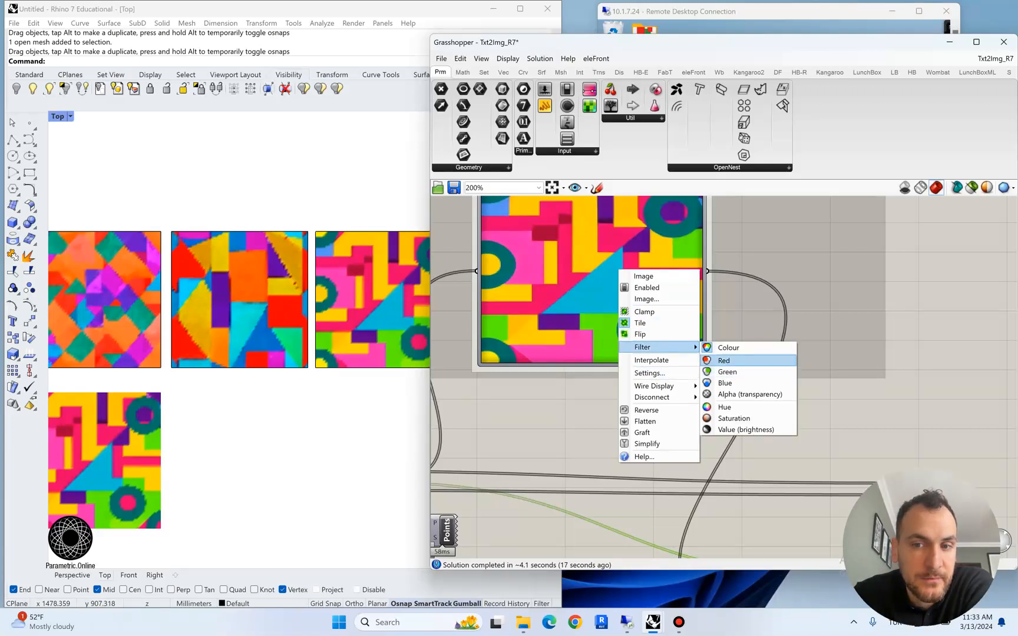
{"action": "mouse_move", "coordinate": [748, 393]}
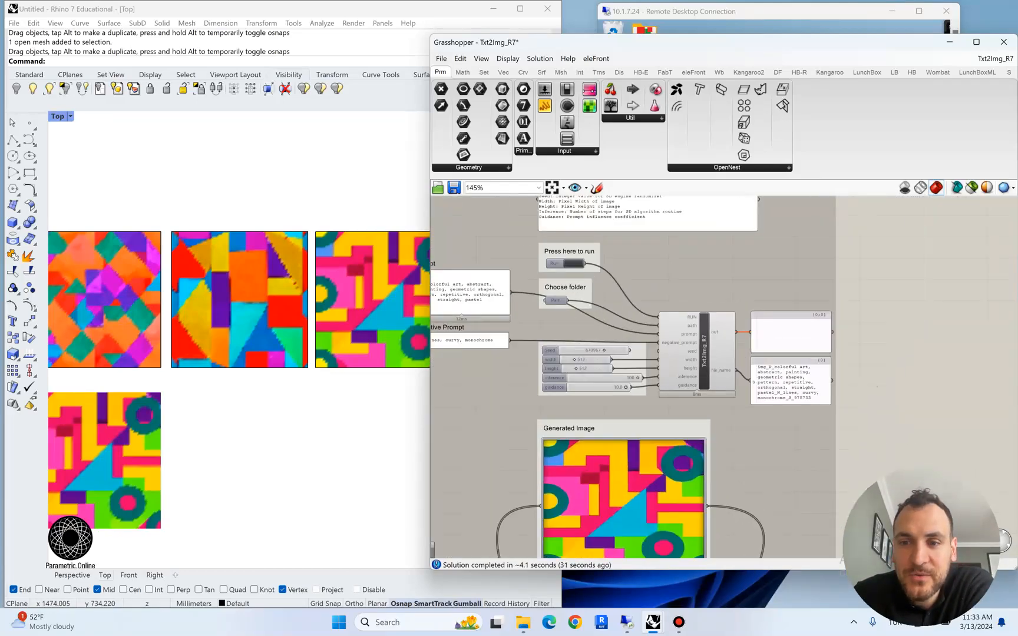
{"action": "scroll", "scroll_direction": "down", "scroll_amount": 3}
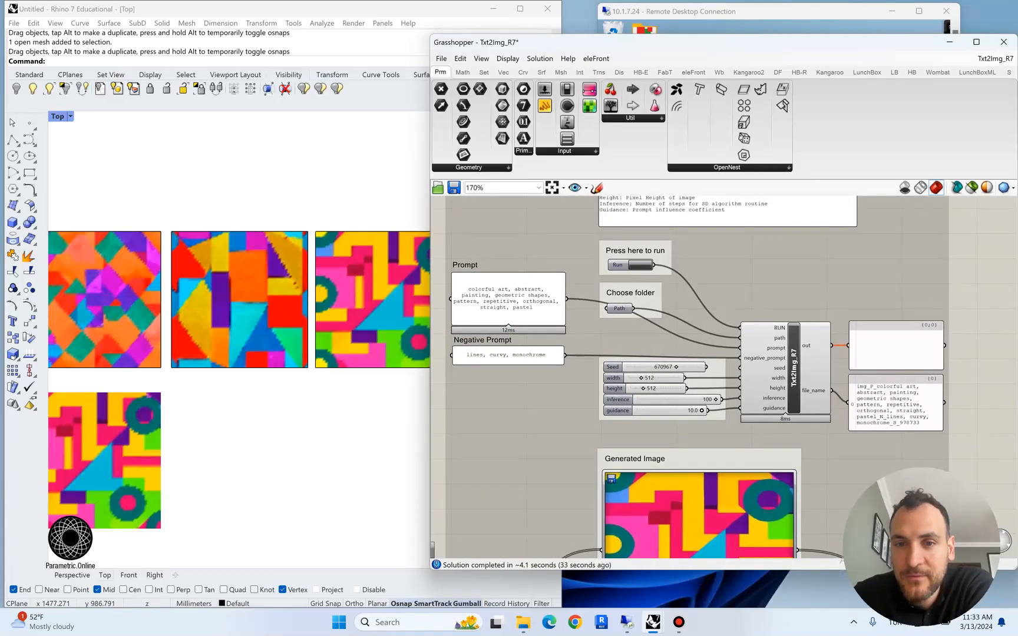